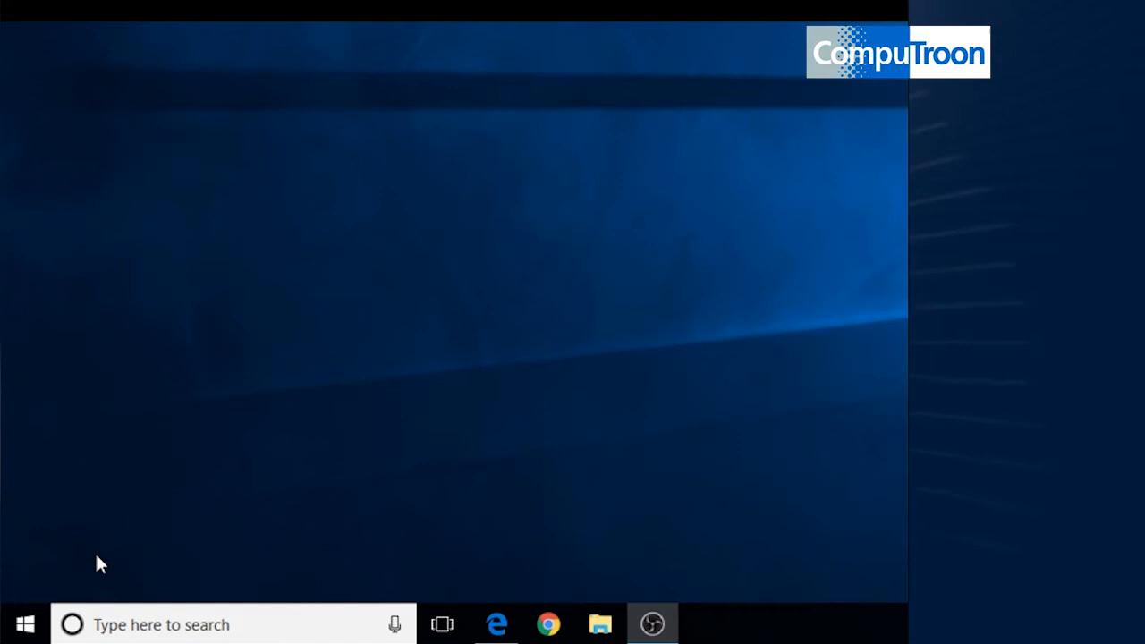
pyautogui.moveTo(27, 631)
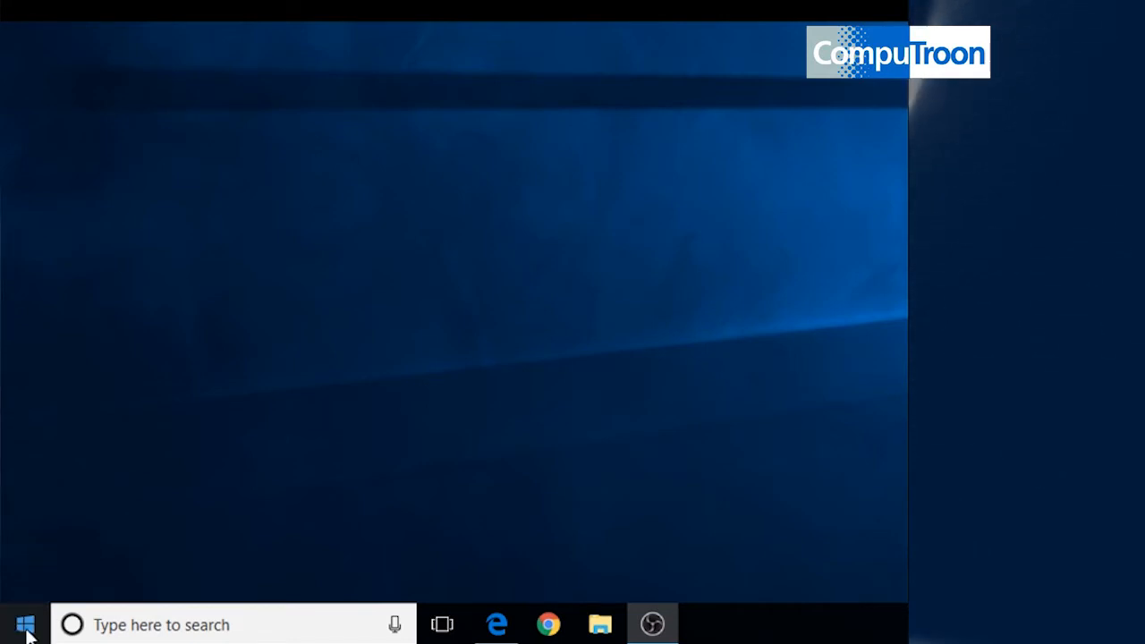
# Bring up System info from the Start button's Win+X menu, showing version 1709, build 16299.64.
pyautogui.rightClick(20, 622)
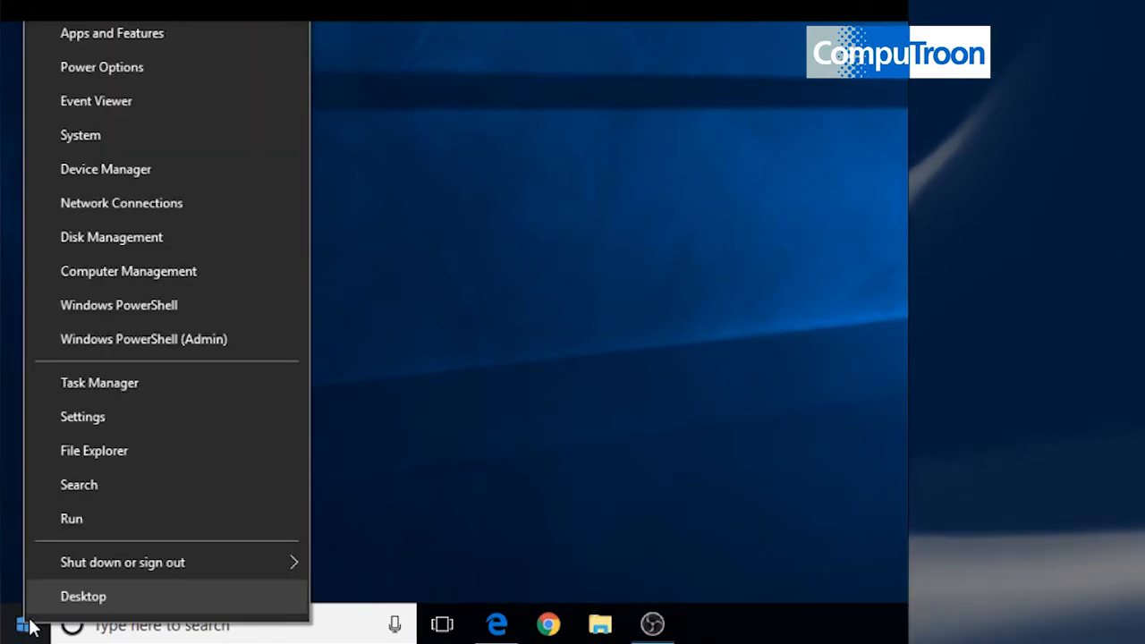
pyautogui.click(82, 417)
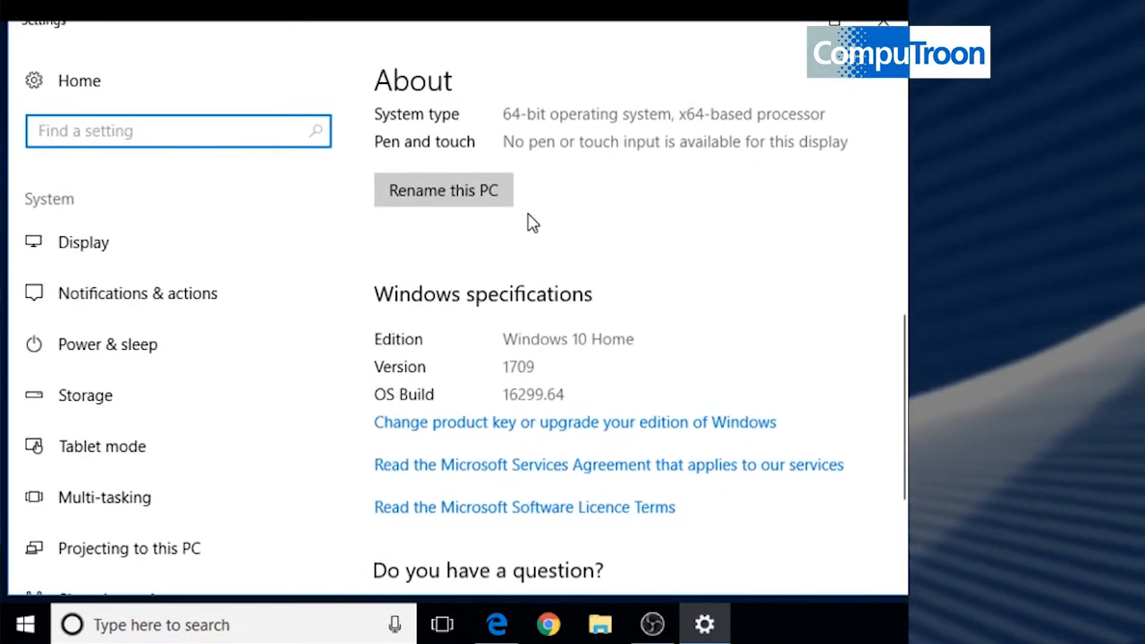
pyautogui.scroll(-3)
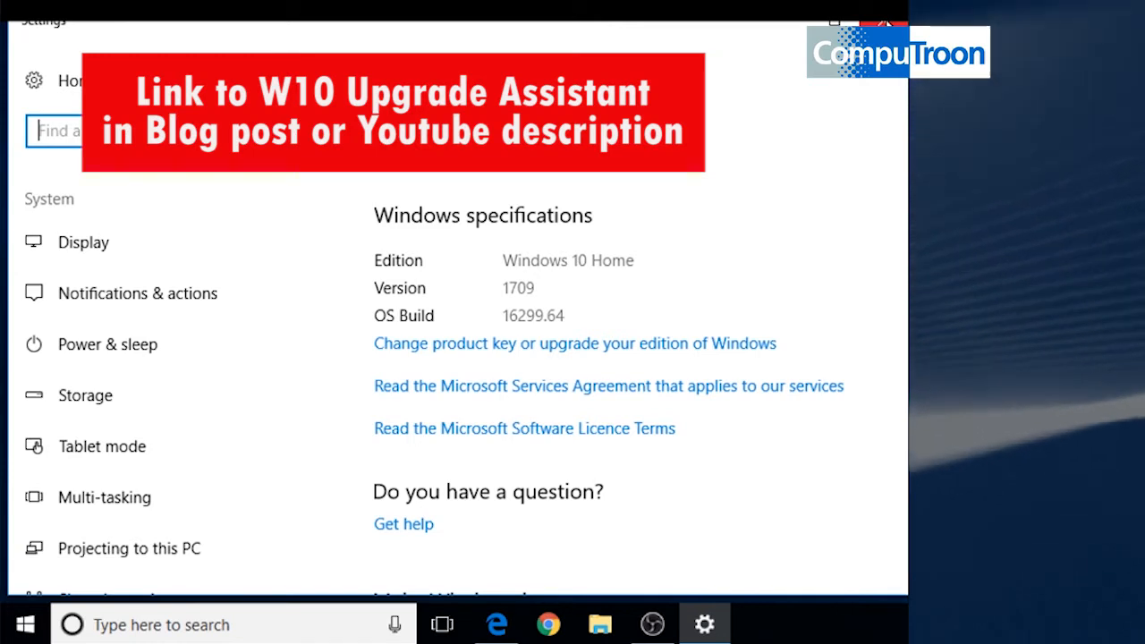
pyautogui.scroll(-3)
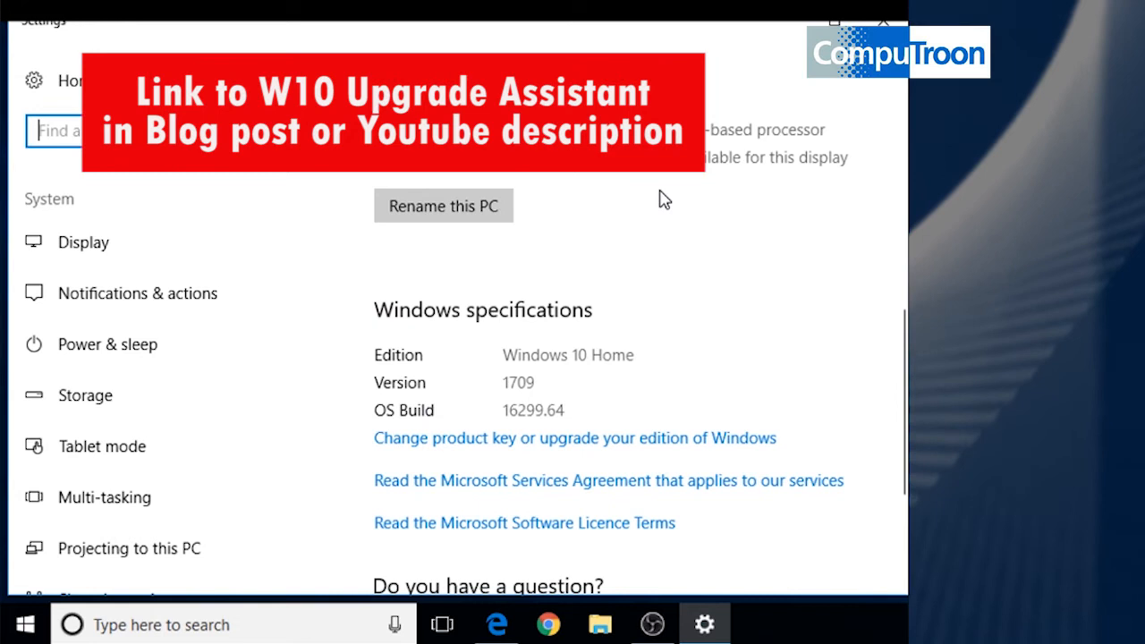
pyautogui.scroll(-3)
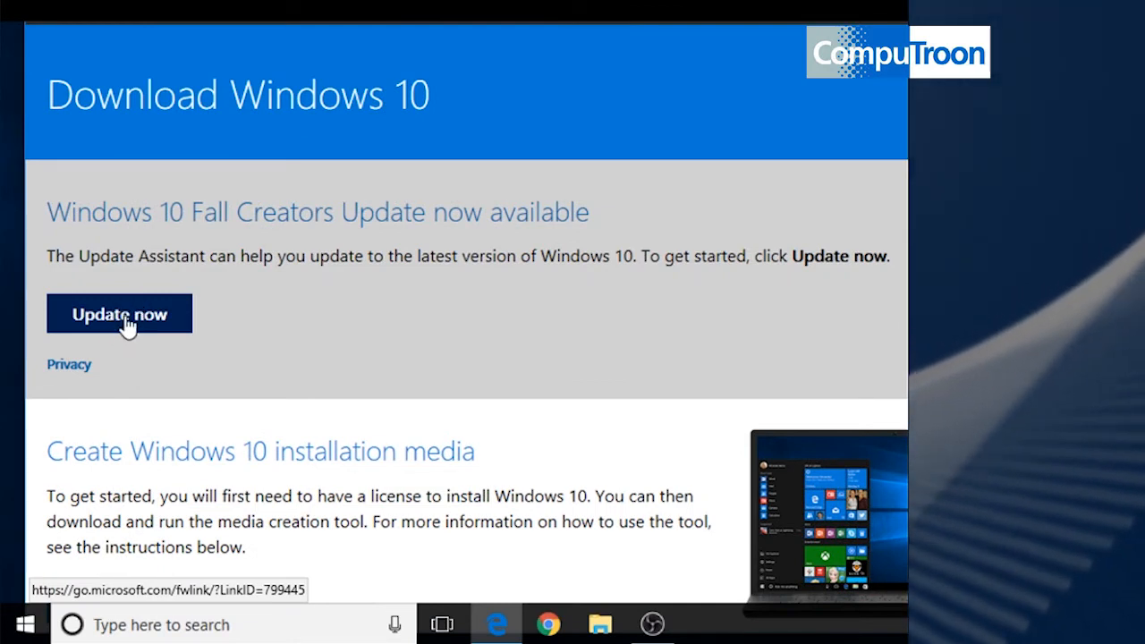
# Download the Windows 10 Update Assistant via Update now and run Windows10Upgrade9252.exe immediately.
pyautogui.click(118, 313)
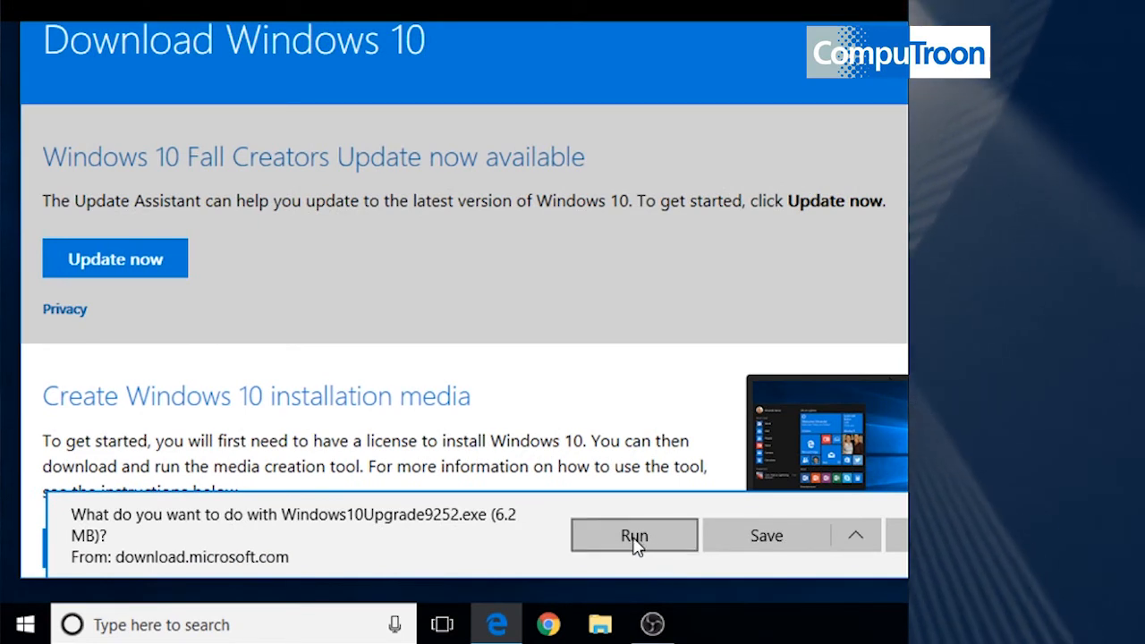
pyautogui.click(633, 535)
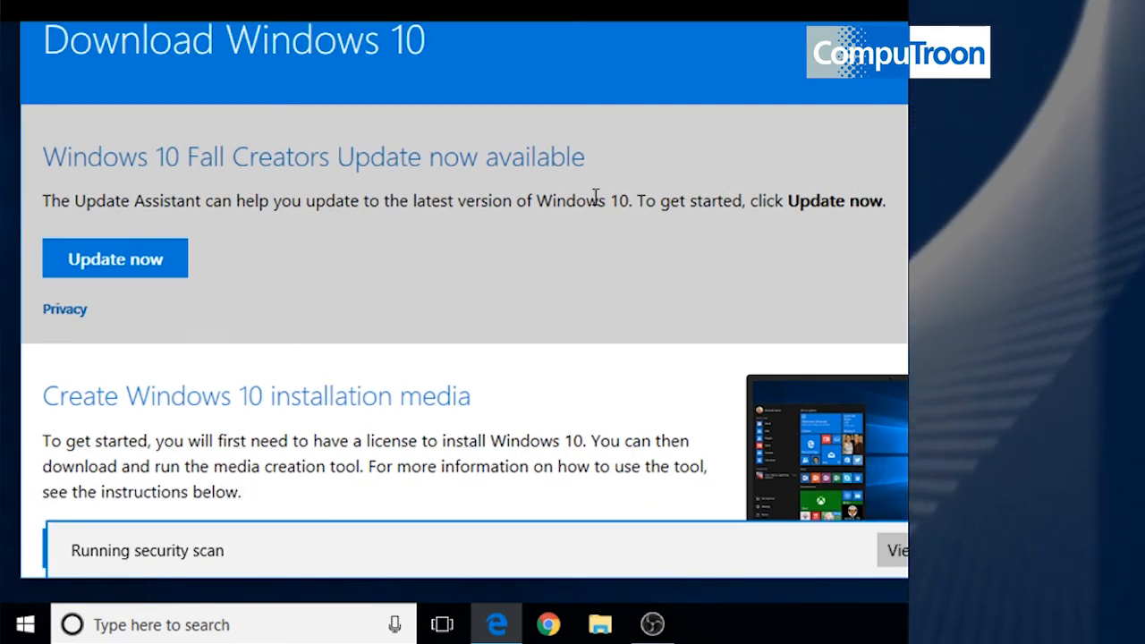
pyautogui.moveTo(39, 565)
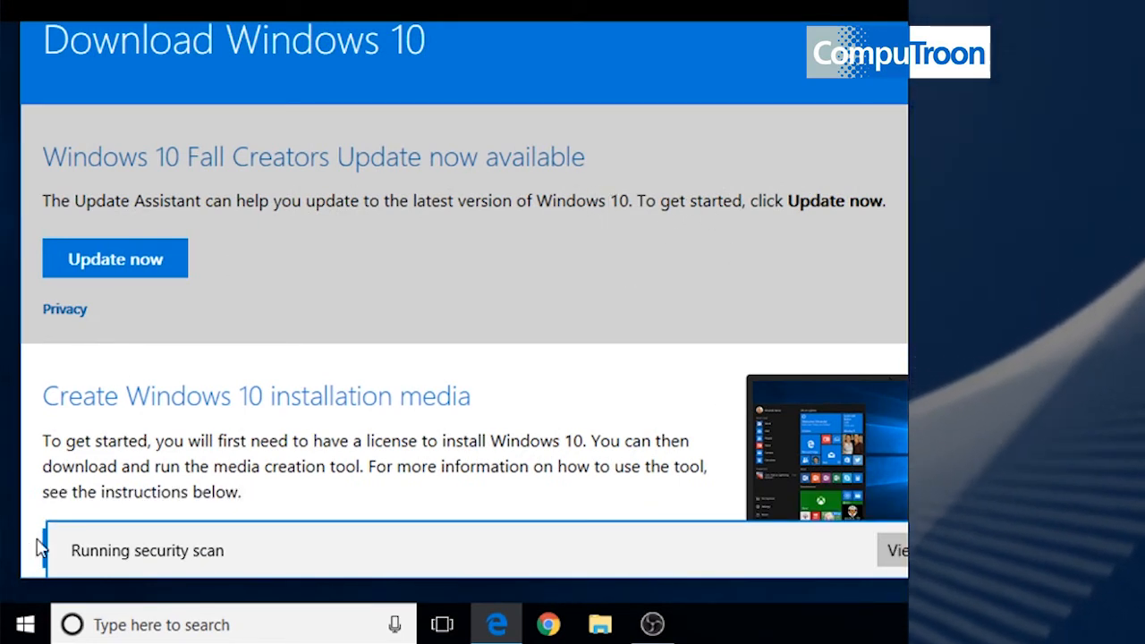